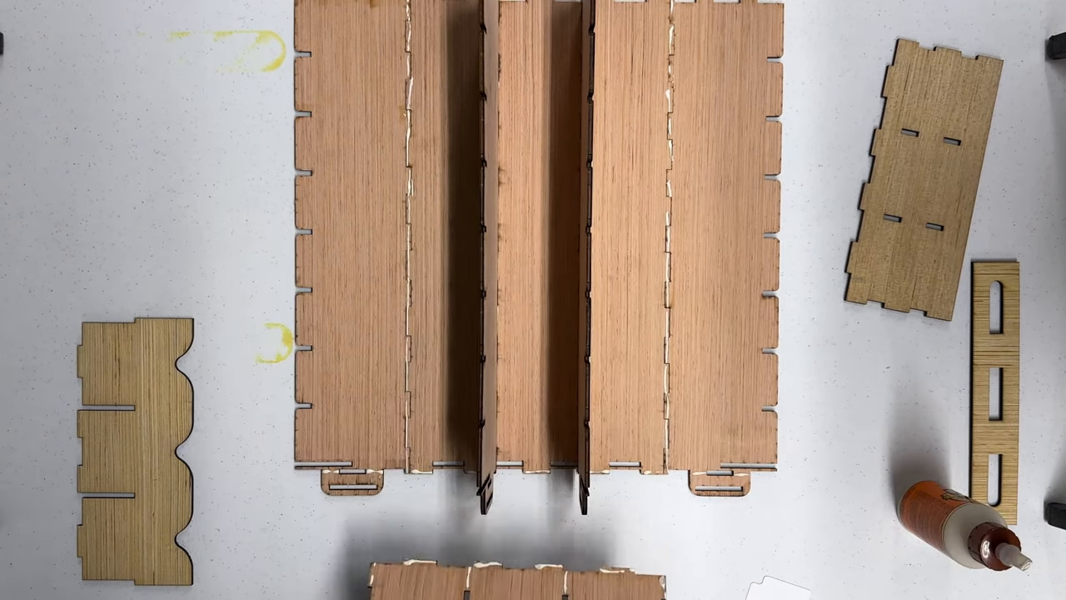
# - Slide the slotted end panel onto the box's bottom end, seating both divider tabs in its notches
pyautogui.moveTo(500, 575); pyautogui.dragTo(517, 499)
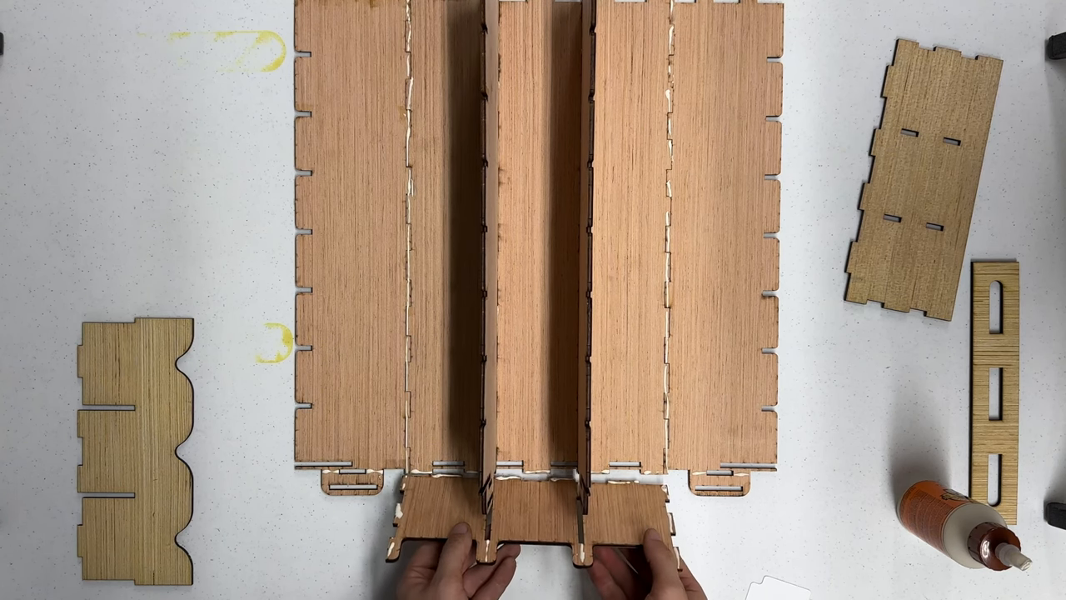